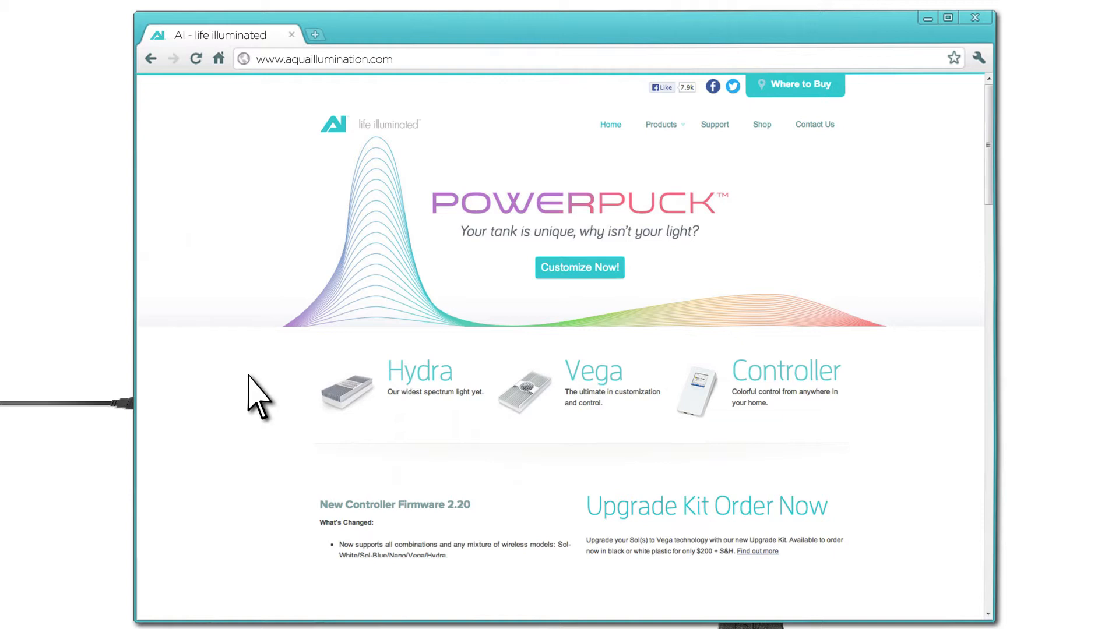
Go to the AI Support help center from the Aqua Illumination home page
click(767, 125)
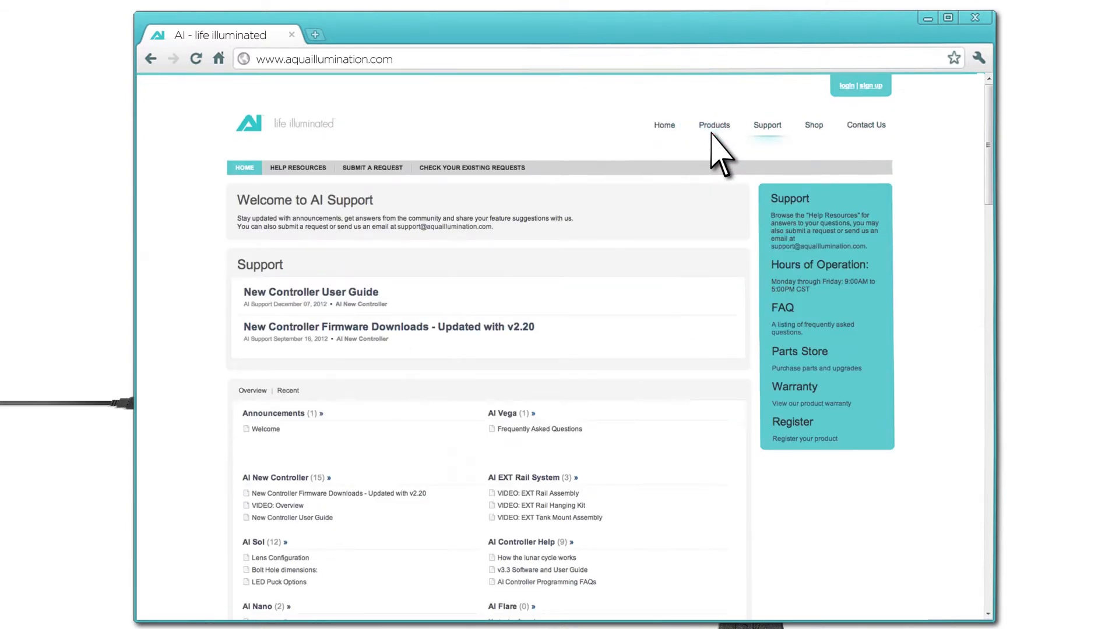
Read through the New Controller Firmware Downloads v2.20 article and its version notes
click(388, 326)
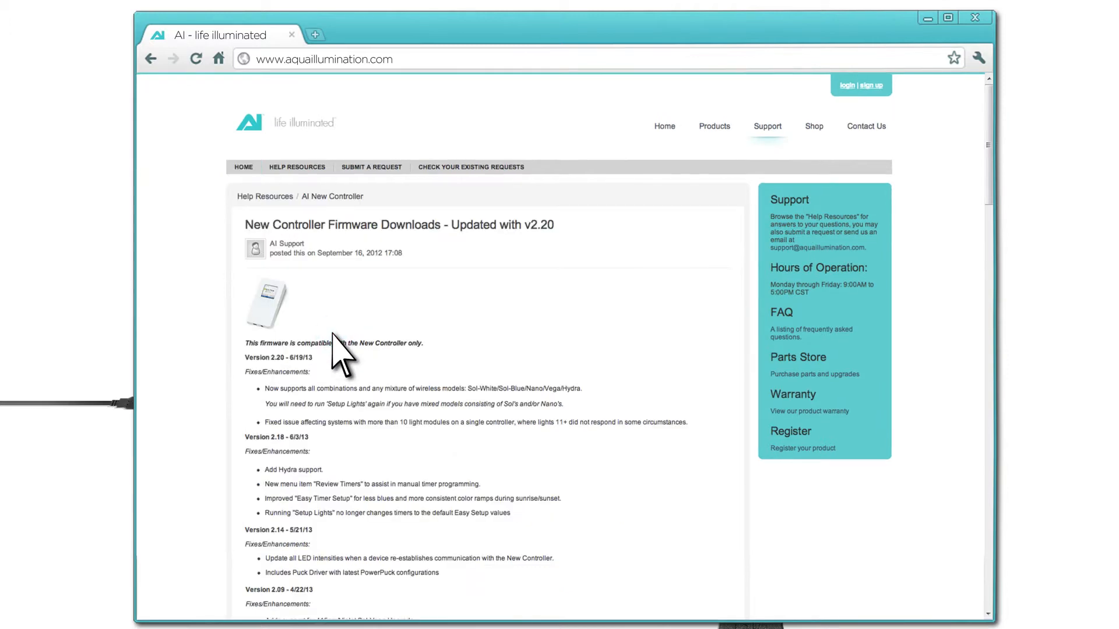
scroll(down, 3)
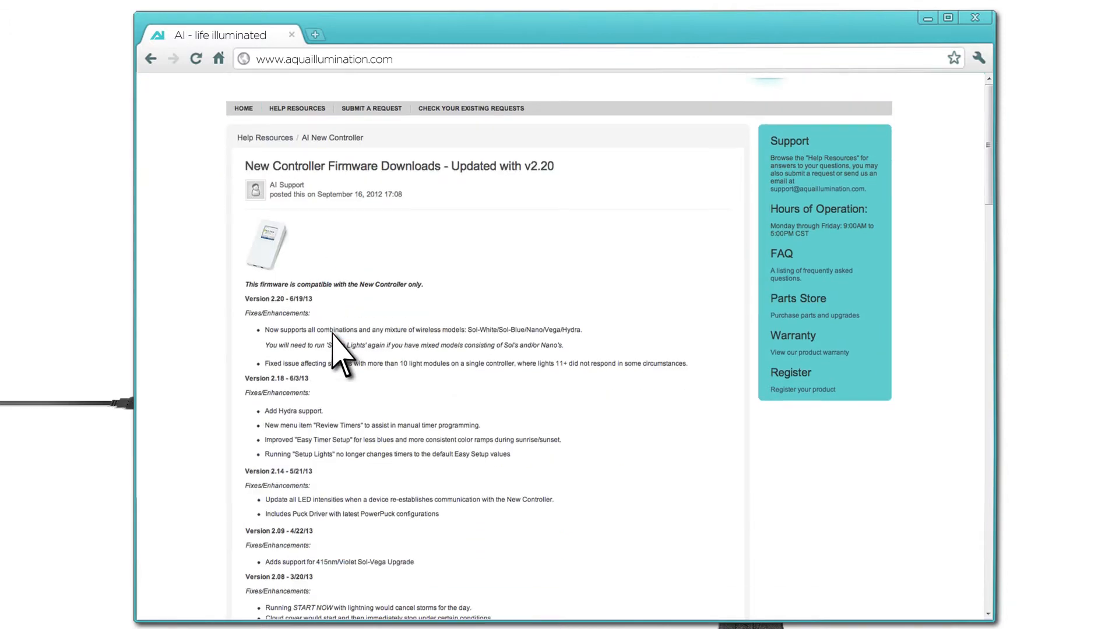
scroll(down, 3)
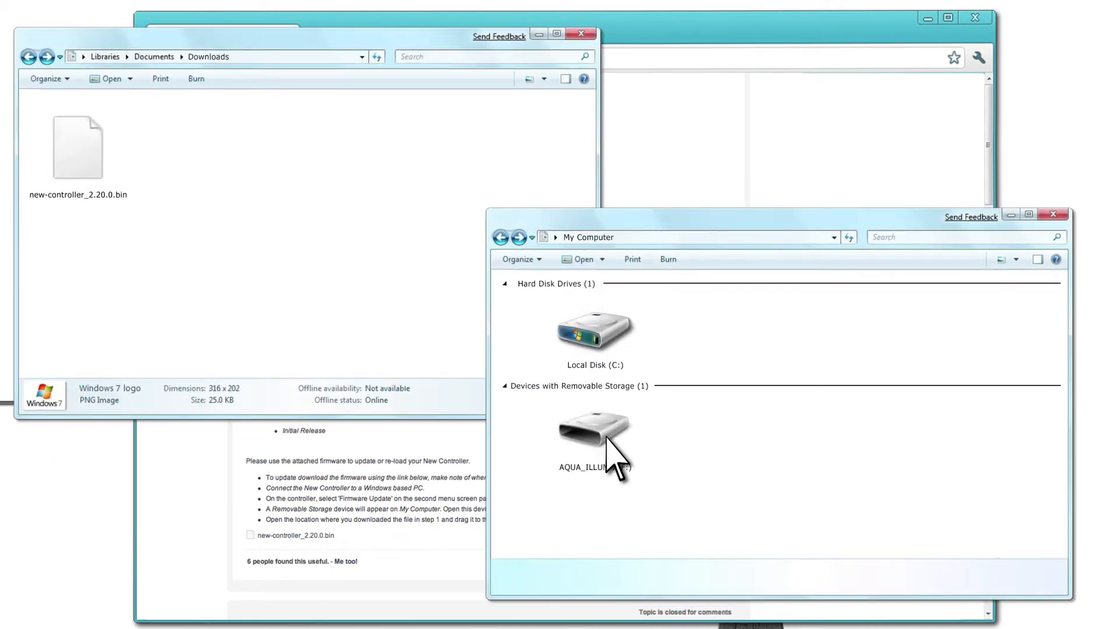
Show the empty AQUA_ILLUMN removable device beside the Downloads folder
double_click(593, 427)
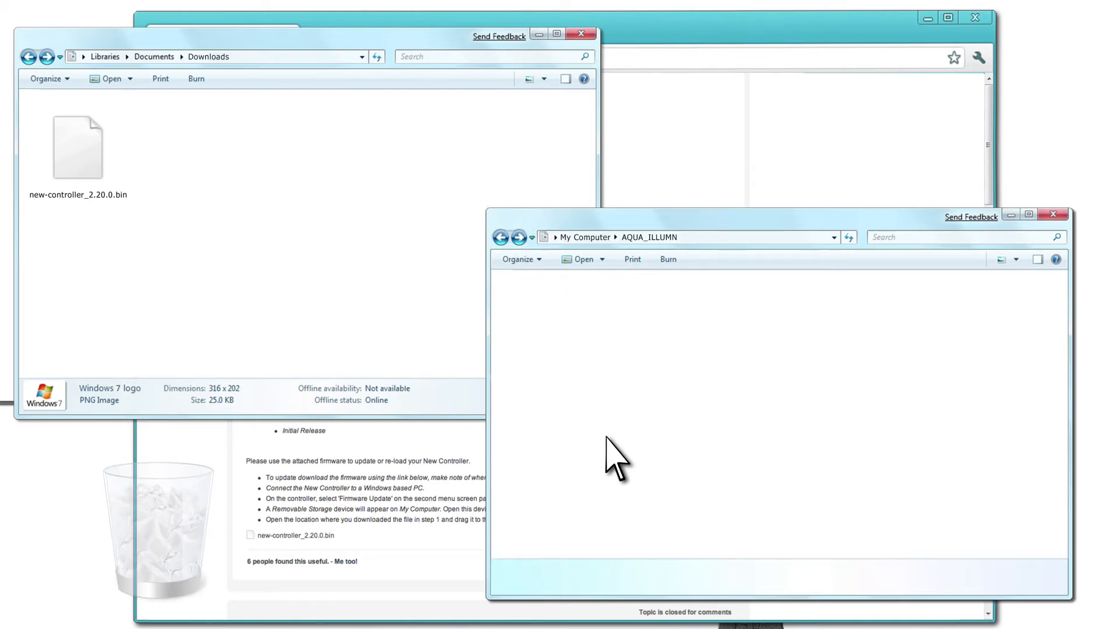
Move new-controller_2.20.0.bin from Downloads onto the AQUA_ILLUMN device
drag(78, 147, 330, 240)
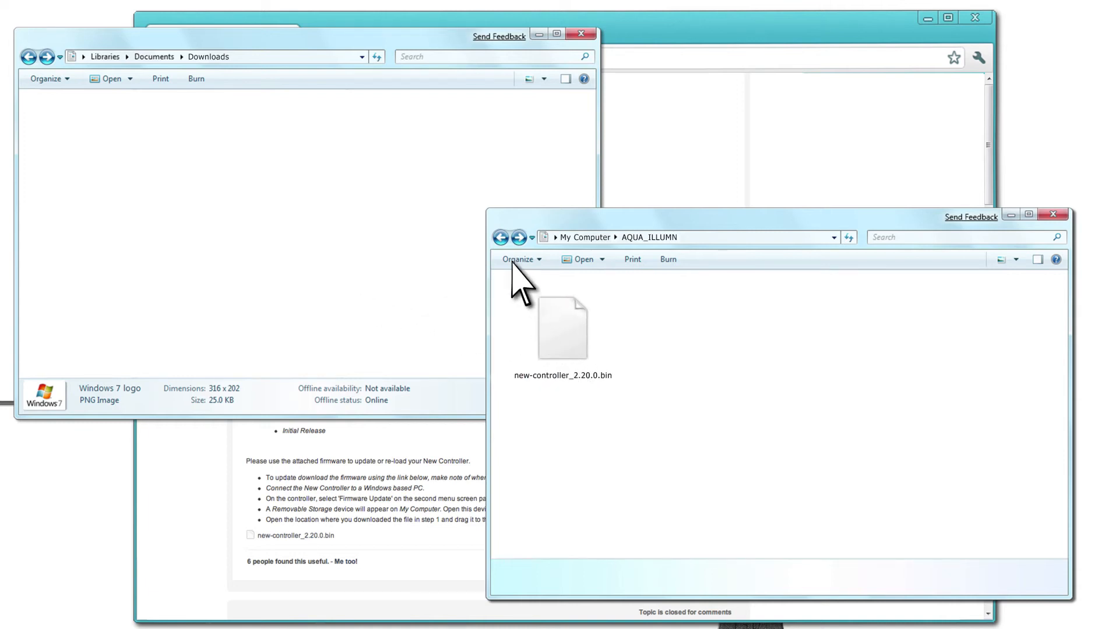
right_click(594, 434)
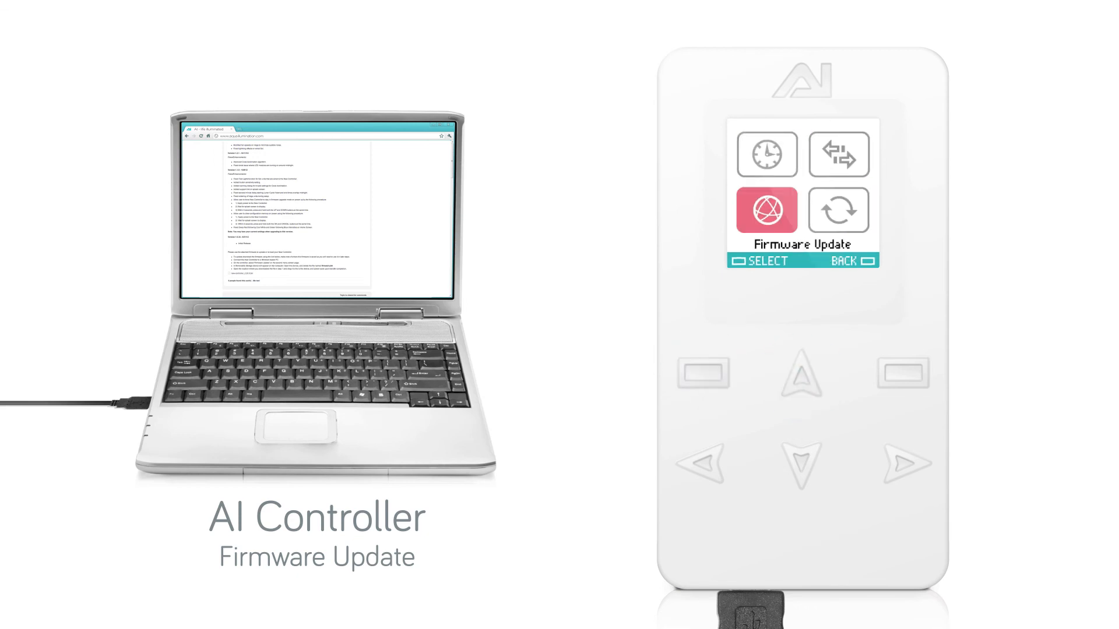
Select Firmware Update on the controller so it confirms version 2.20 is ready to install
click(754, 260)
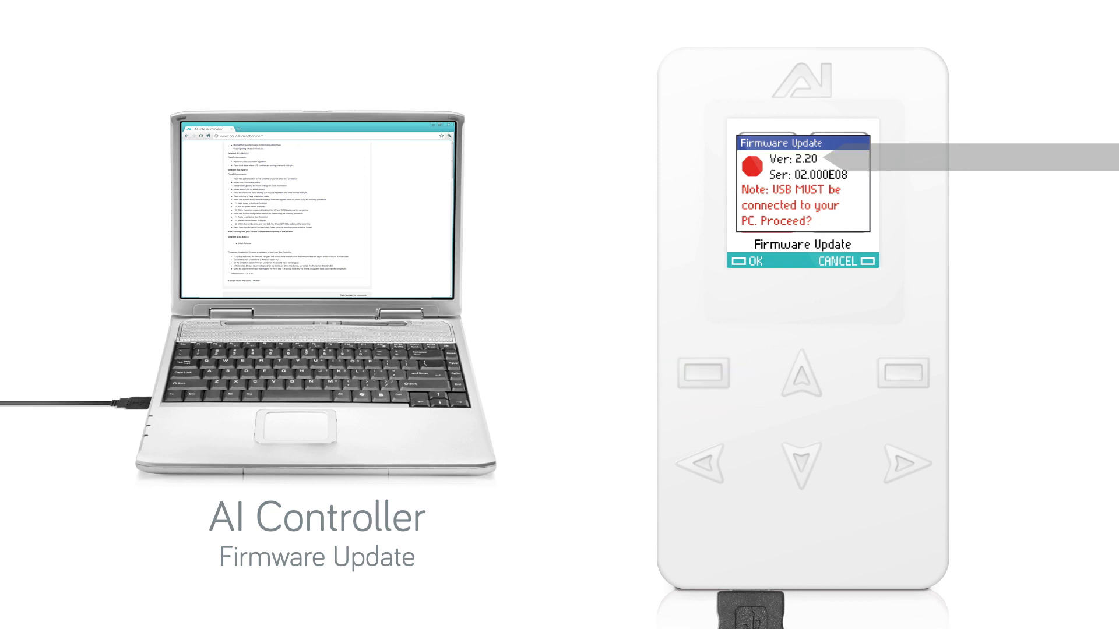